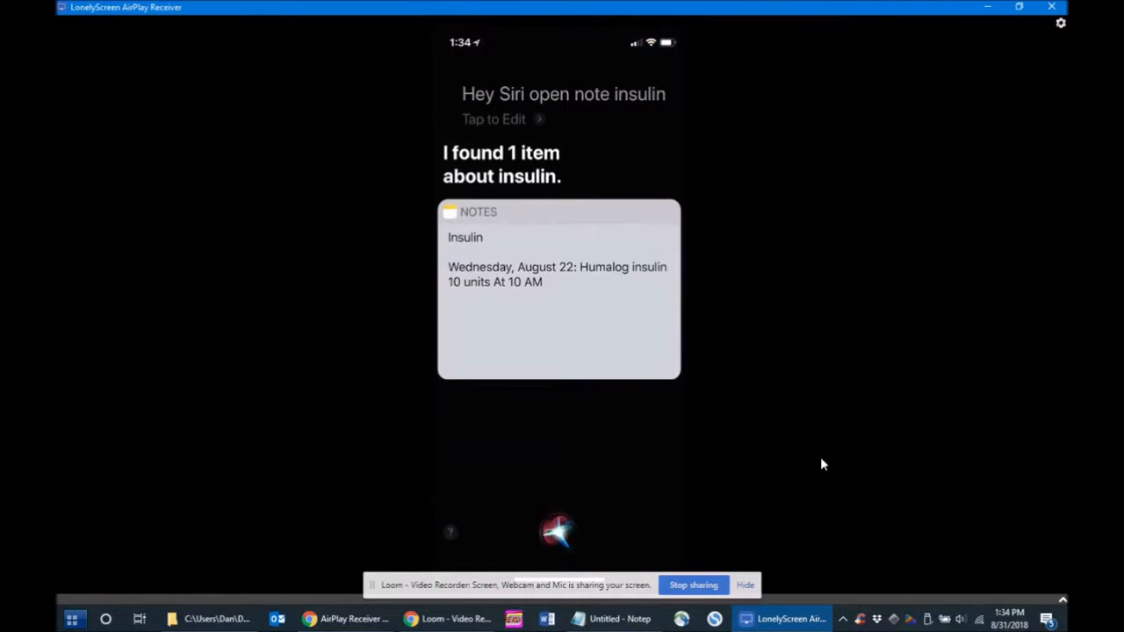
# Step: Open the Insulin note from Siri's search results into Notes
pyautogui.click(559, 290)
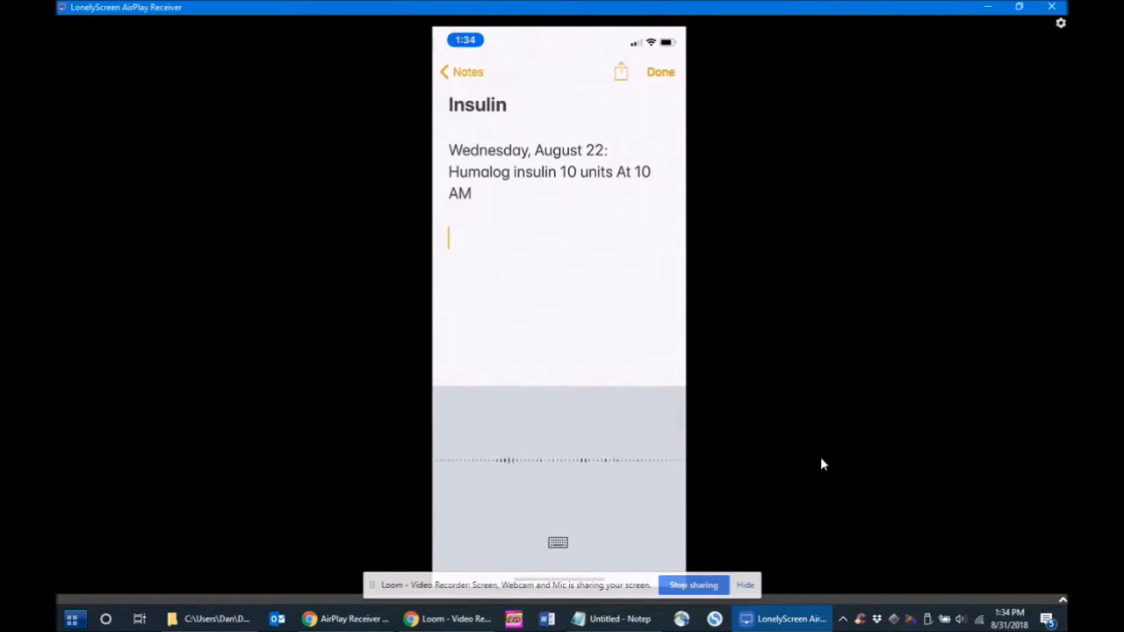
# Step: Dictate a new entry: "Friday, August 31: 10 units of Yuma like insulin at 1 PM"
pyautogui.write('Friday, August 31: 10 units of Yuma')
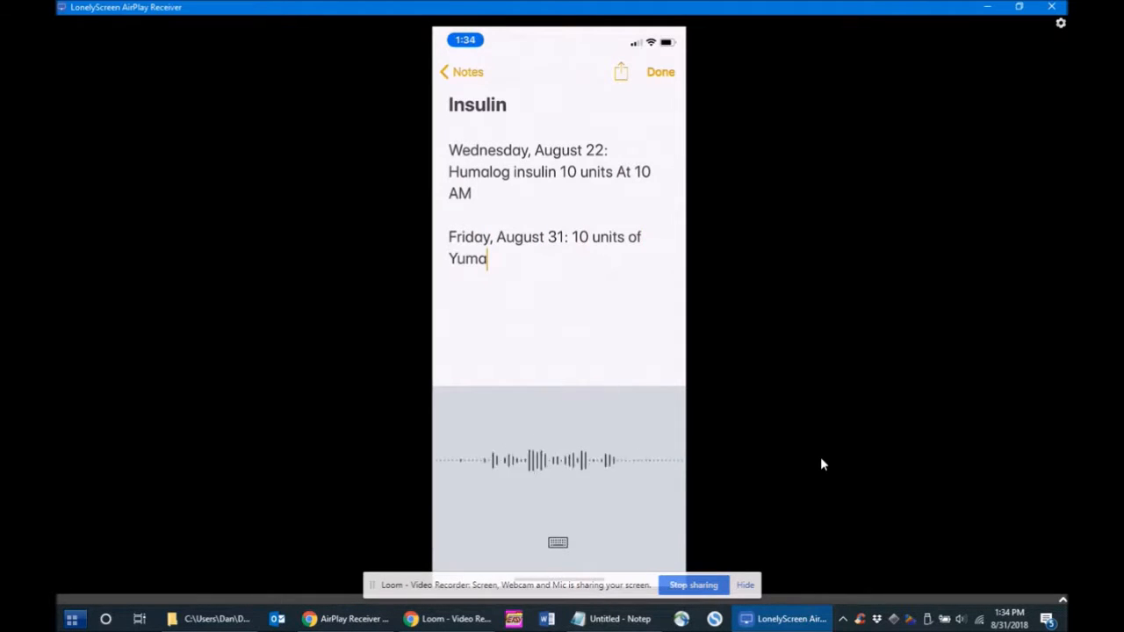
pyautogui.write('like insulin at 1 PM')
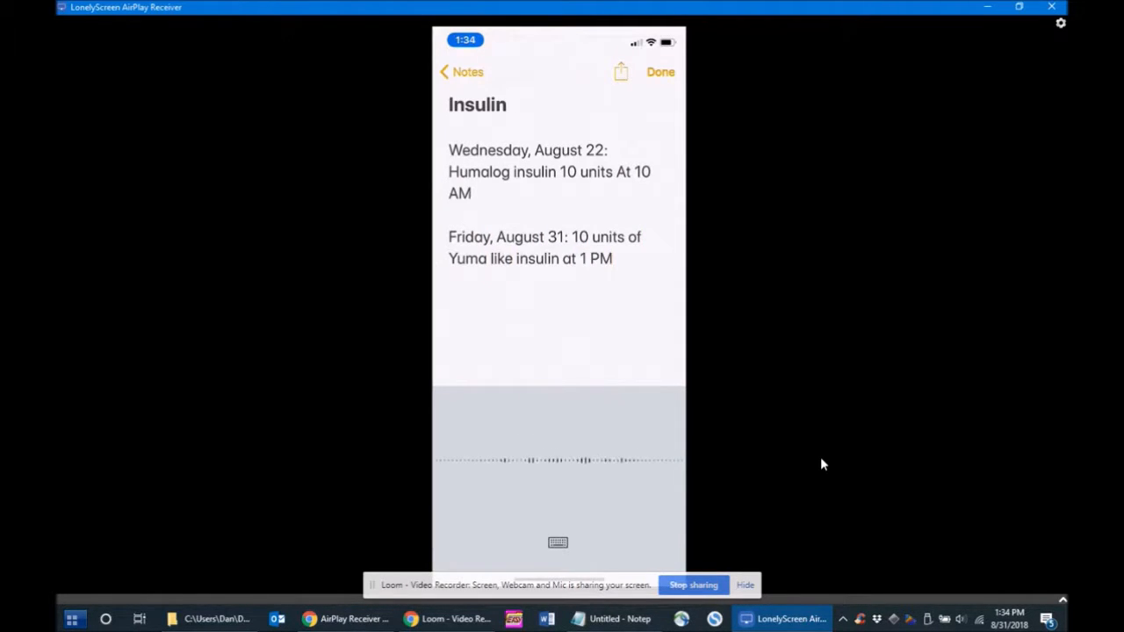